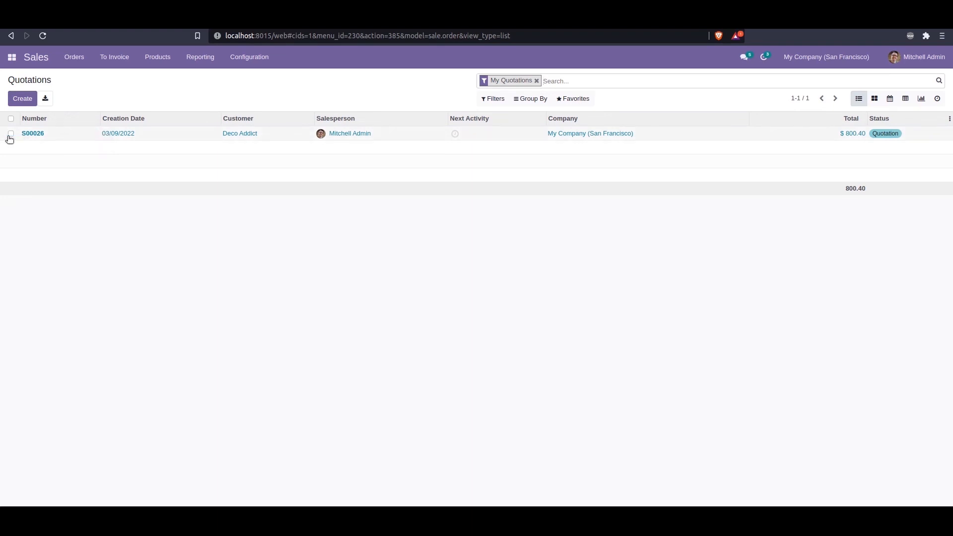
Delete quotation S00026 and reload so the empty list shows greyed sample quotations
{"action": "left_click", "coordinate": [10, 133]}
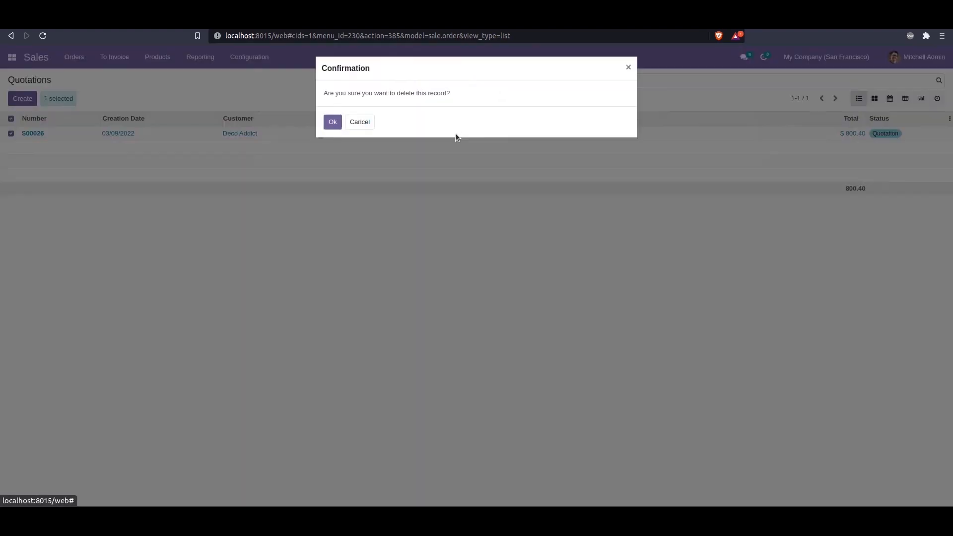
{"action": "left_click", "coordinate": [332, 121]}
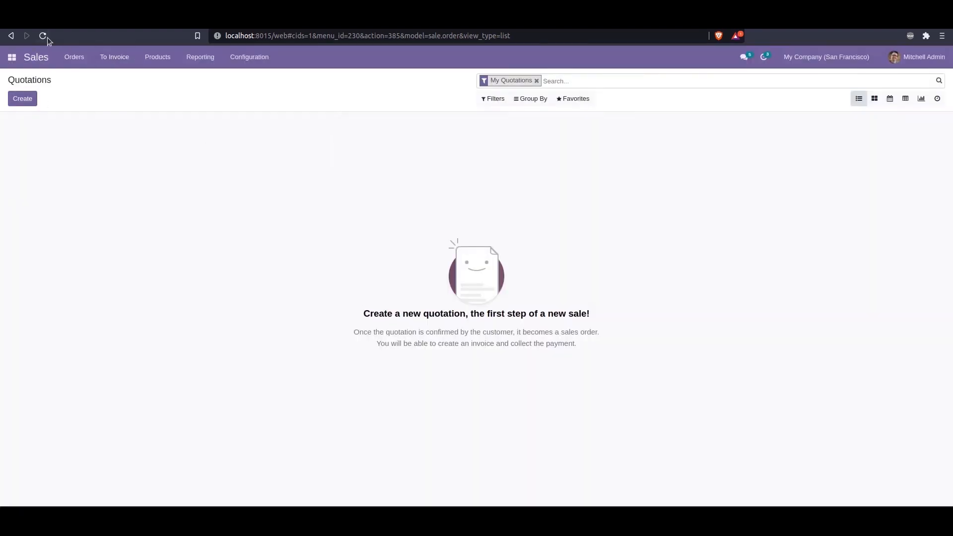
{"action": "left_click", "coordinate": [43, 35]}
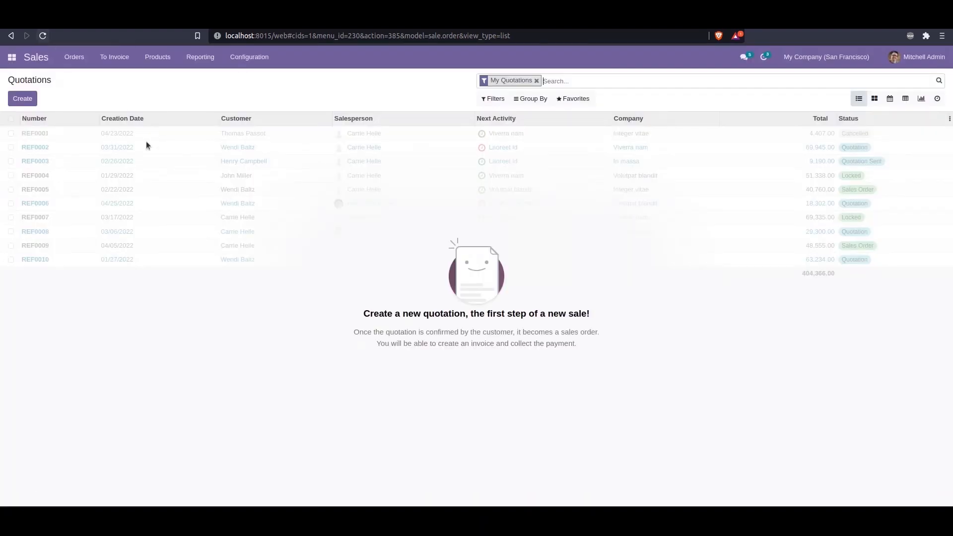
{"action": "mouse_move", "coordinate": [64, 156]}
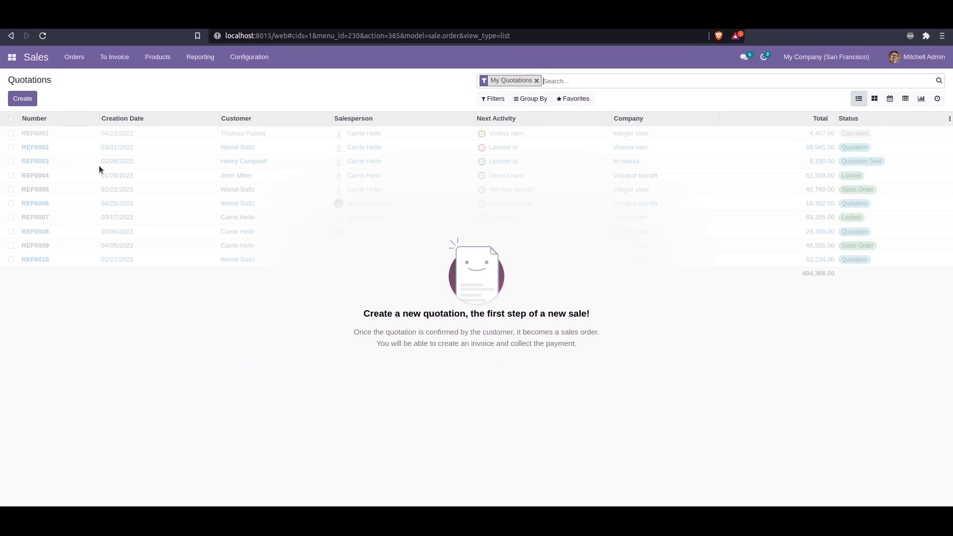
{"action": "mouse_move", "coordinate": [112, 169]}
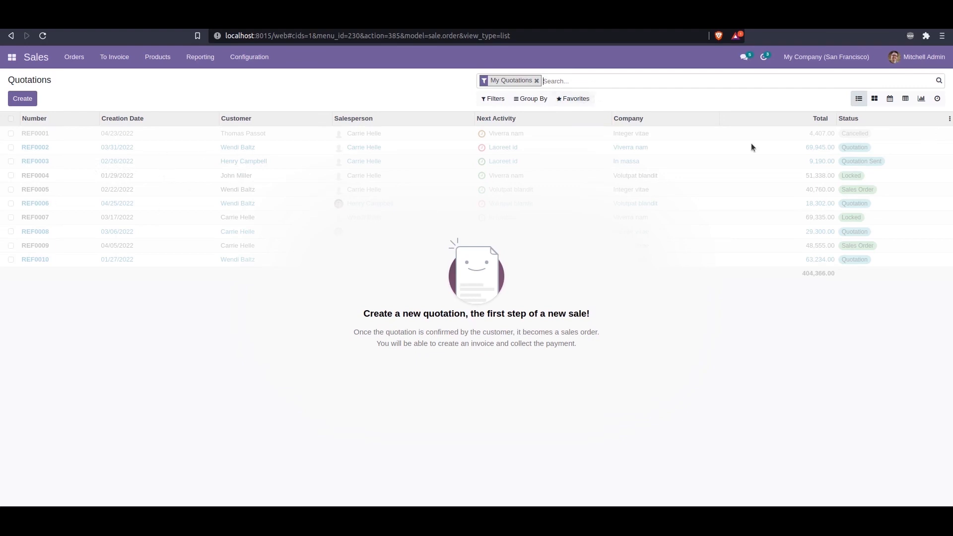
View the empty quotations as greyed sample kanban cards, then go to the apps menu
{"action": "left_click", "coordinate": [874, 99]}
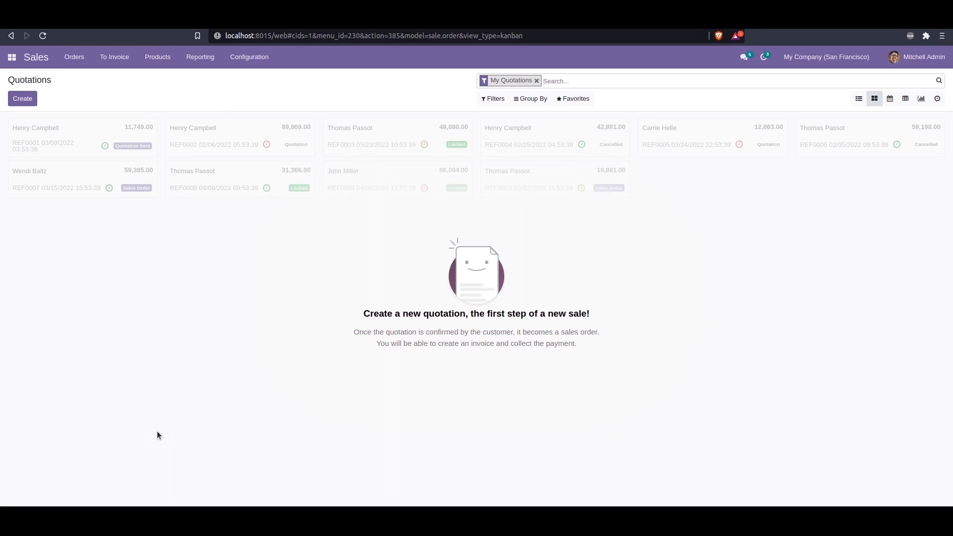
{"action": "mouse_move", "coordinate": [99, 278]}
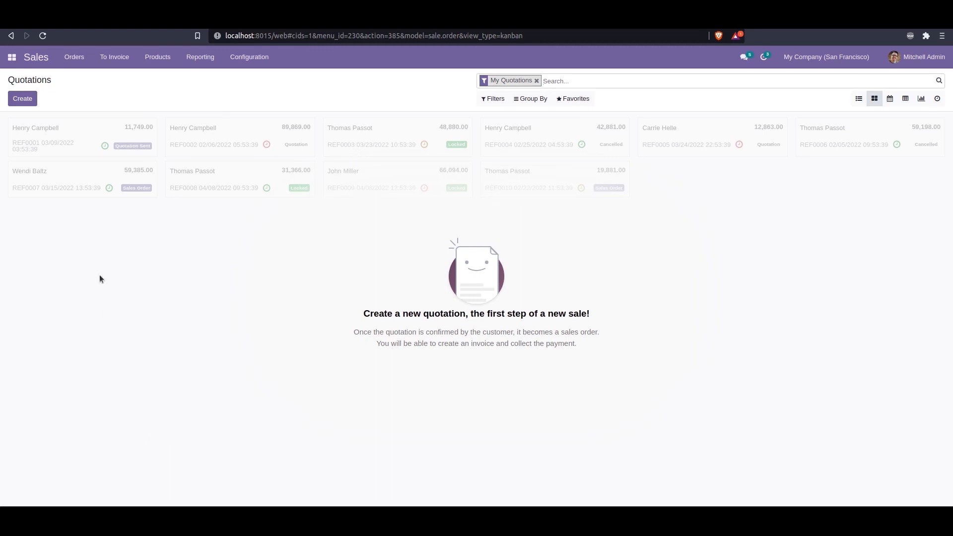
{"action": "left_click", "coordinate": [11, 57]}
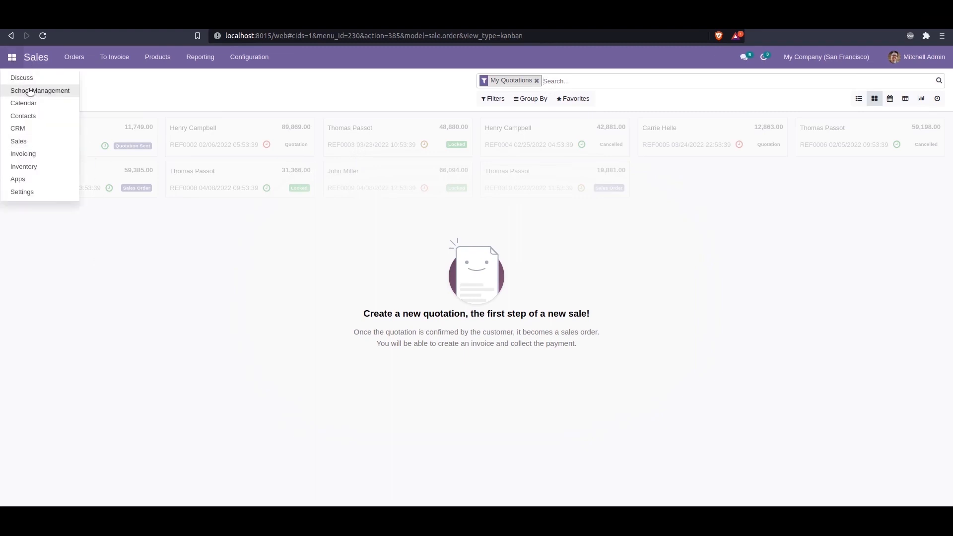
Launch School Management and view its empty student records without sample data
{"action": "left_click", "coordinate": [40, 91]}
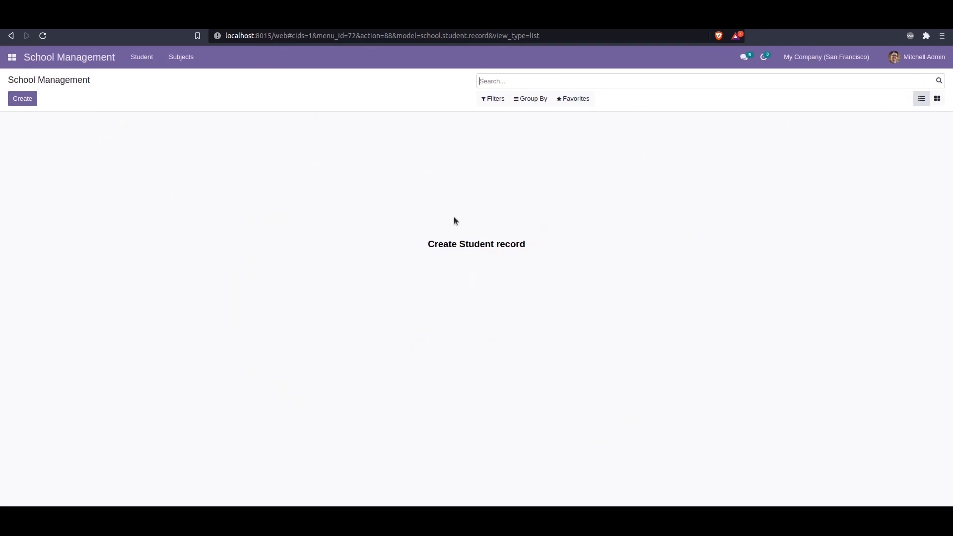
{"action": "mouse_move", "coordinate": [333, 222]}
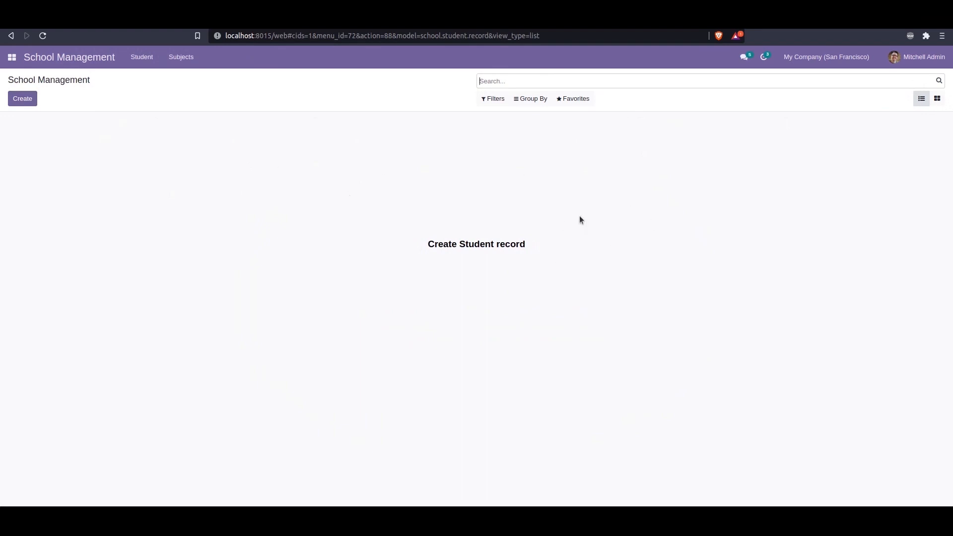
{"action": "left_click", "coordinate": [937, 99]}
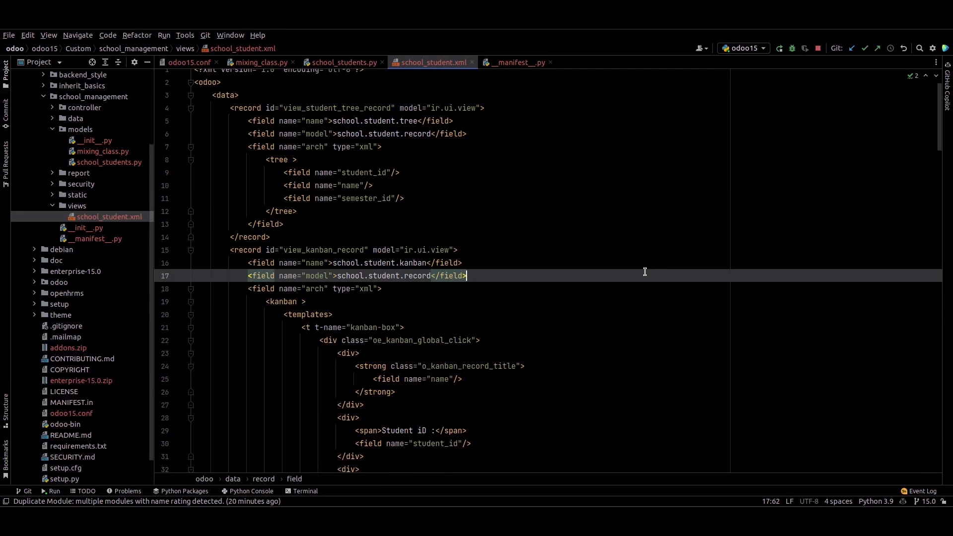
Add sample="1" to the student tree and kanban tags in school_student.xml and restart odoo15
{"action": "left_click", "coordinate": [340, 134]}
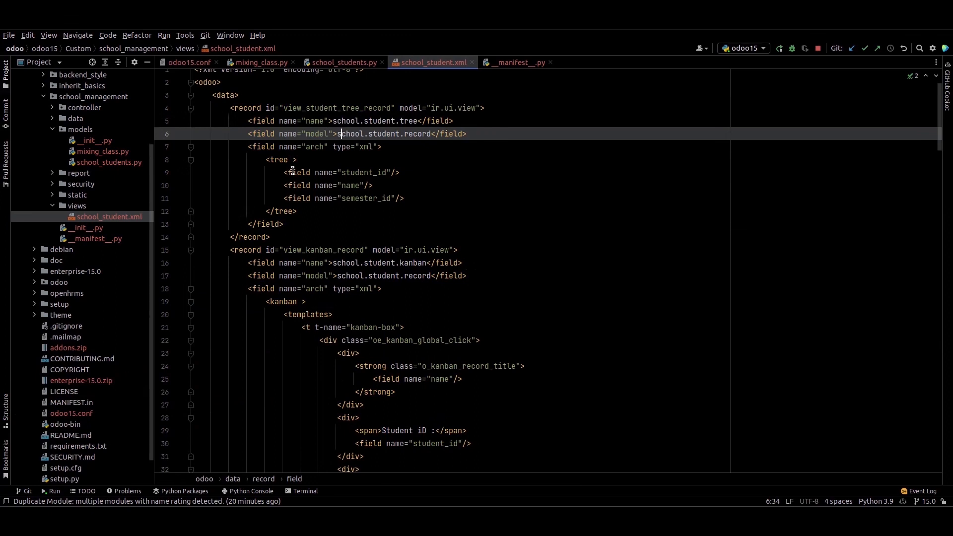
{"action": "left_click", "coordinate": [277, 159]}
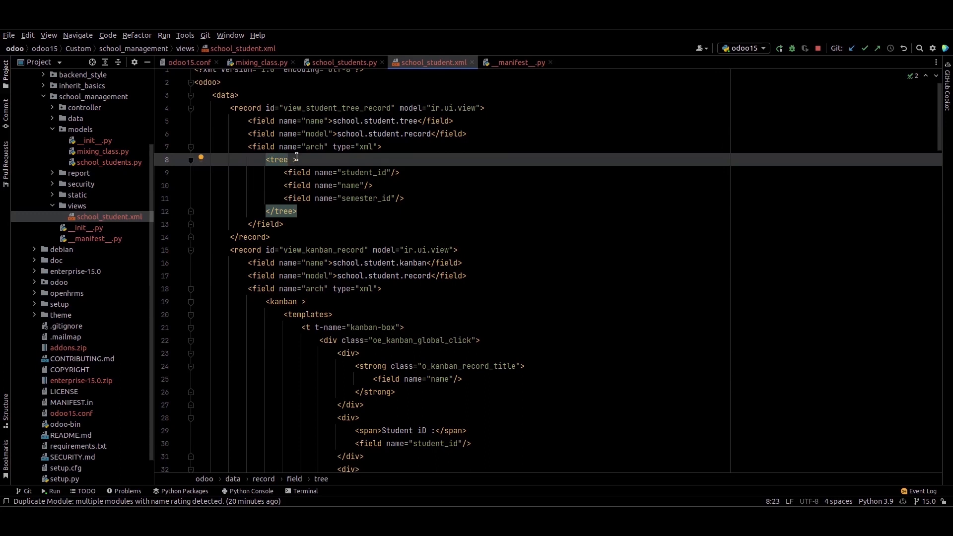
{"action": "type", "text": "sample=\""}
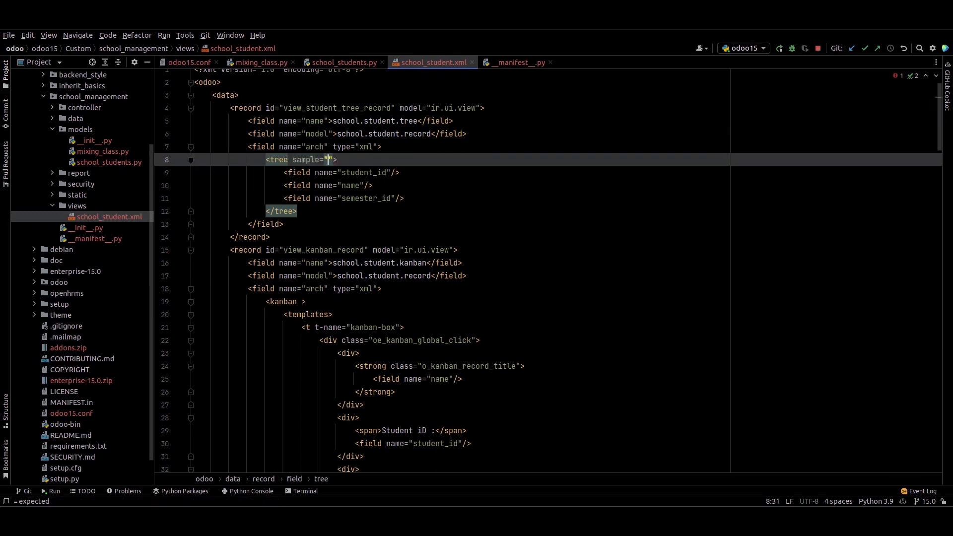
{"action": "type", "text": "1"}
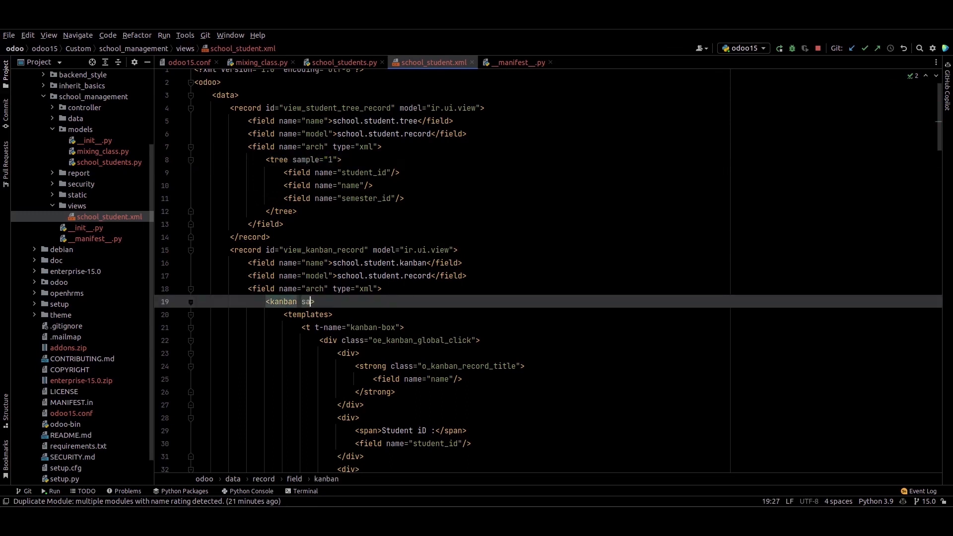
{"action": "type", "text": "sample=\"1\""}
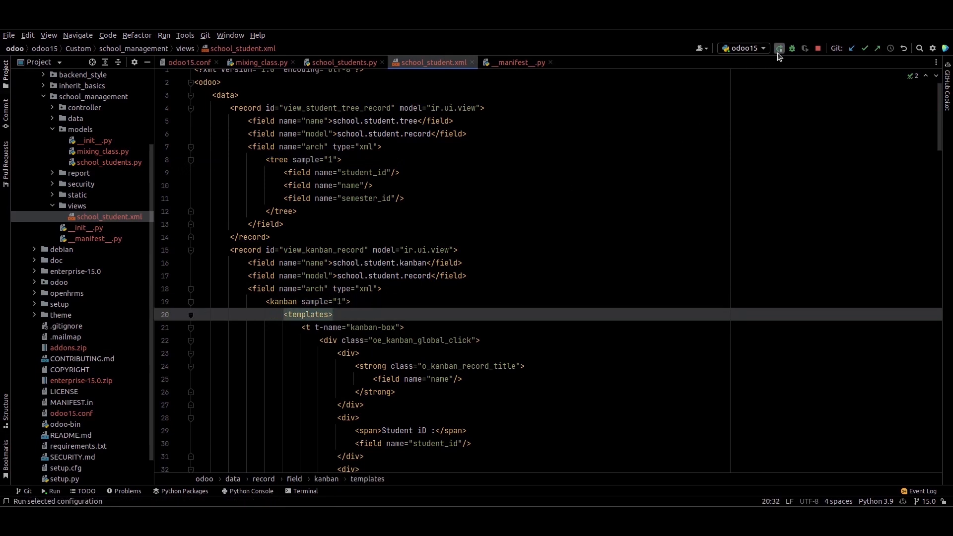
{"action": "left_click", "coordinate": [778, 48]}
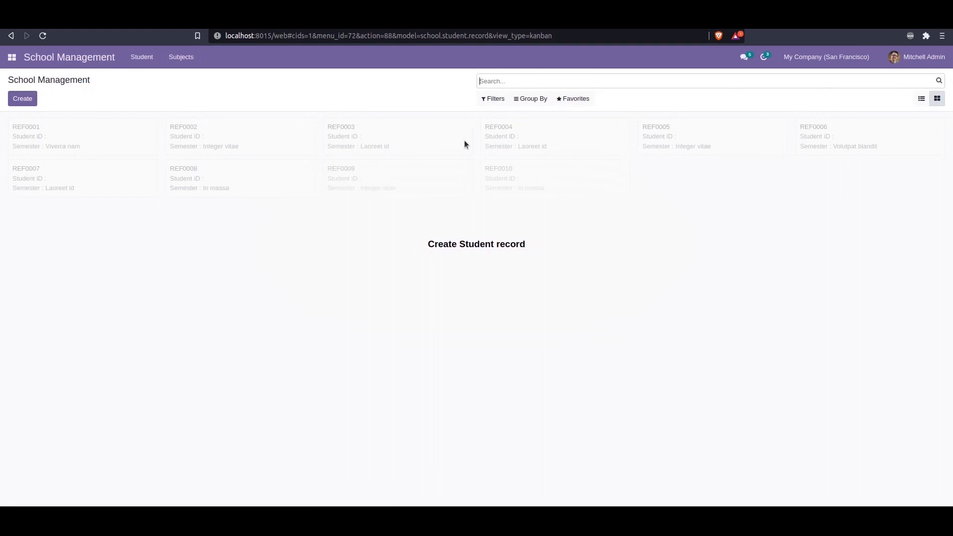
{"action": "mouse_move", "coordinate": [315, 165]}
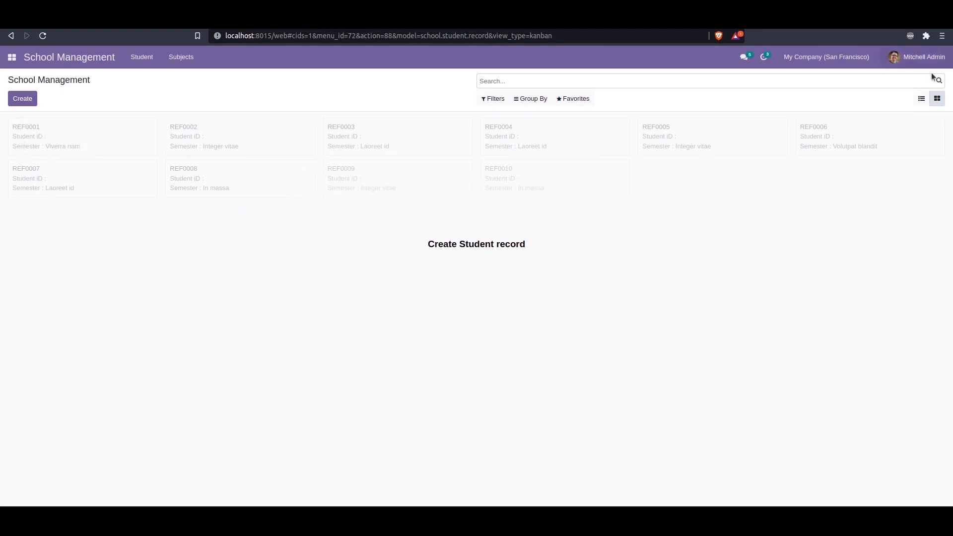
Switch the empty students to list view showing greyed sample rows with names and semesters
{"action": "left_click", "coordinate": [921, 98]}
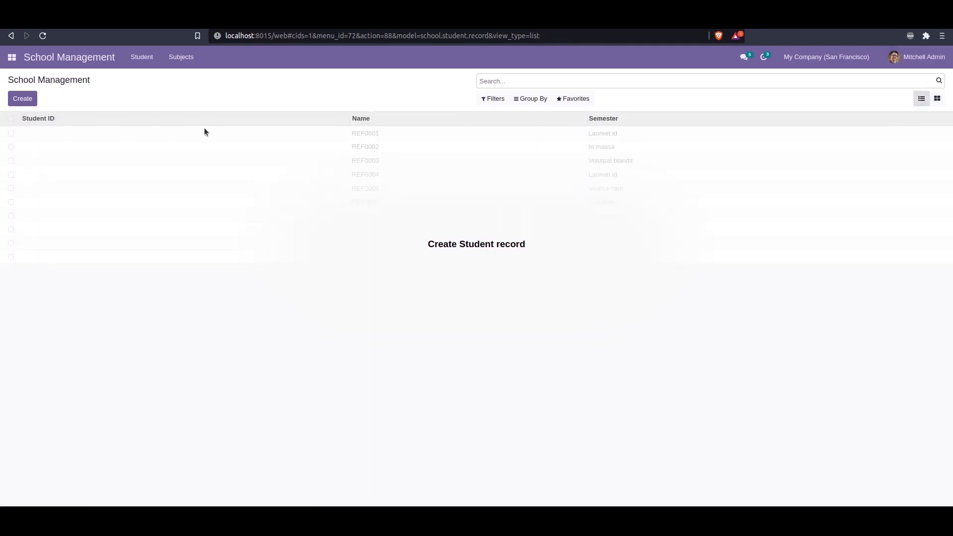
{"action": "mouse_move", "coordinate": [381, 141]}
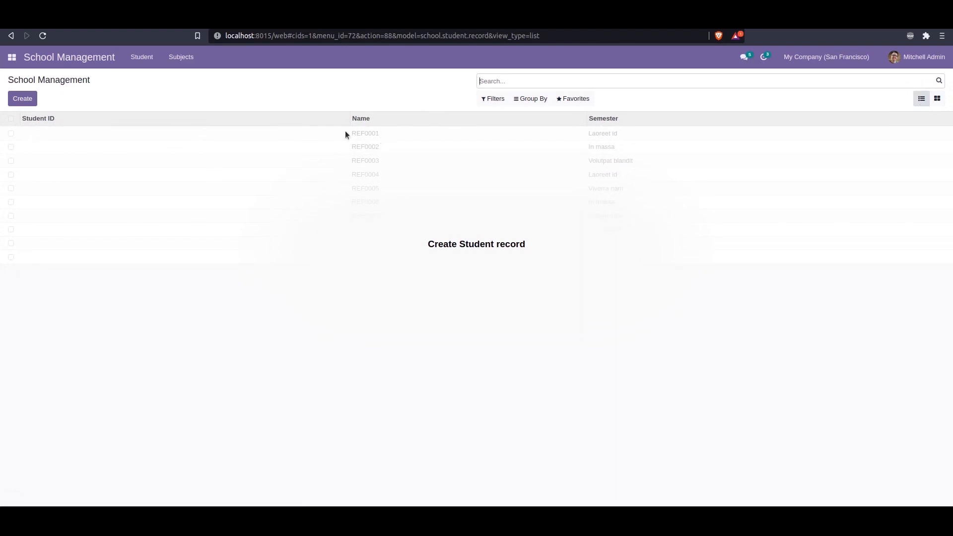
{"action": "left_click", "coordinate": [603, 118]}
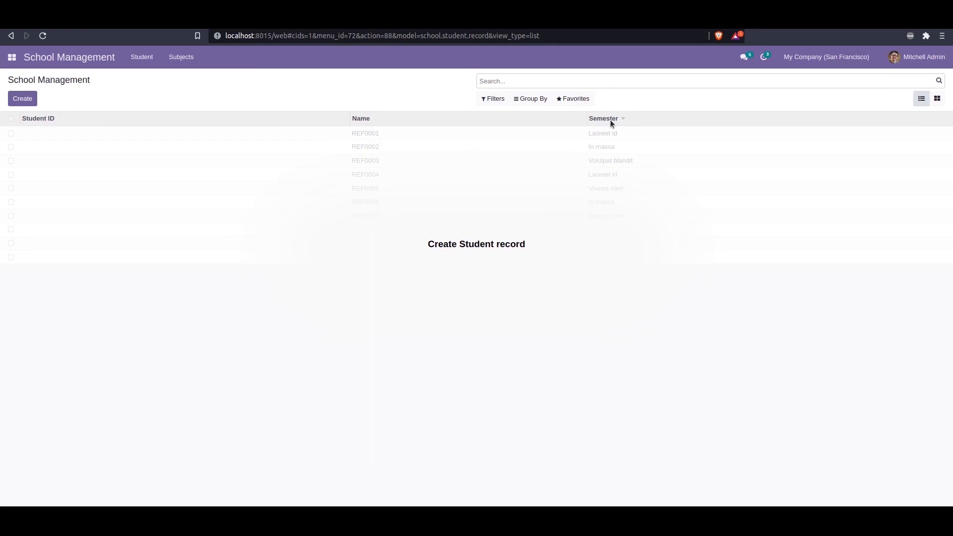
{"action": "mouse_move", "coordinate": [633, 142]}
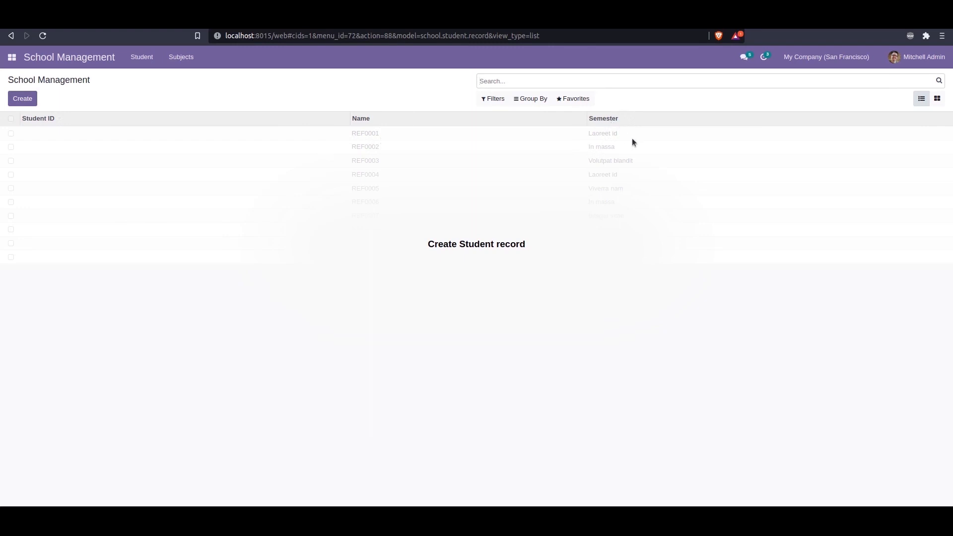